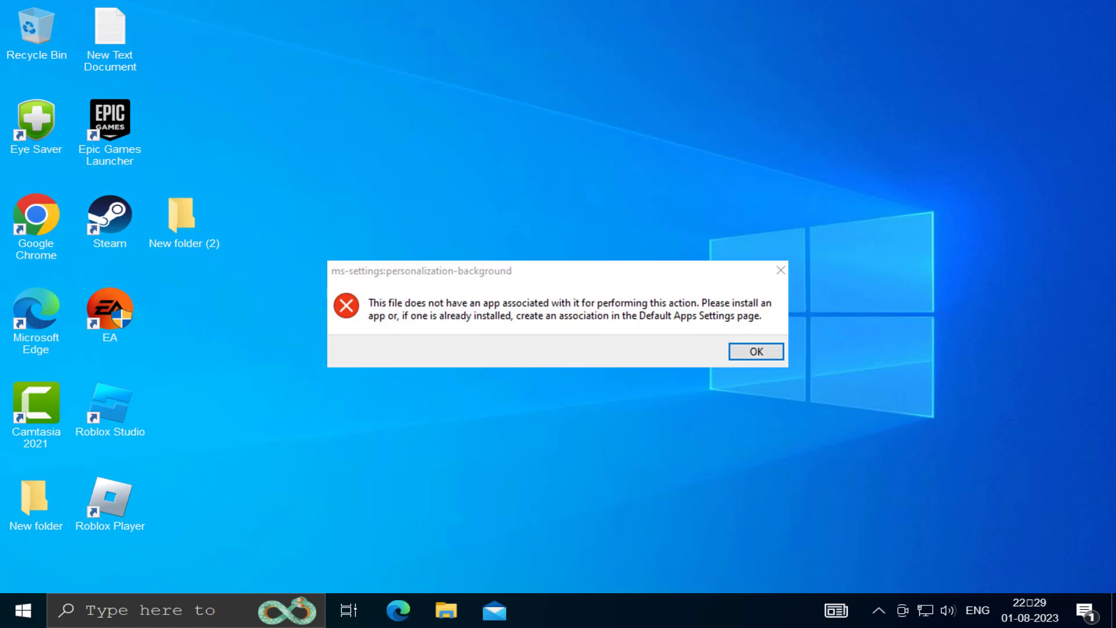
Dismiss the personalization error and launch Registry Editor ('re' search) with administrator consent
click(755, 351)
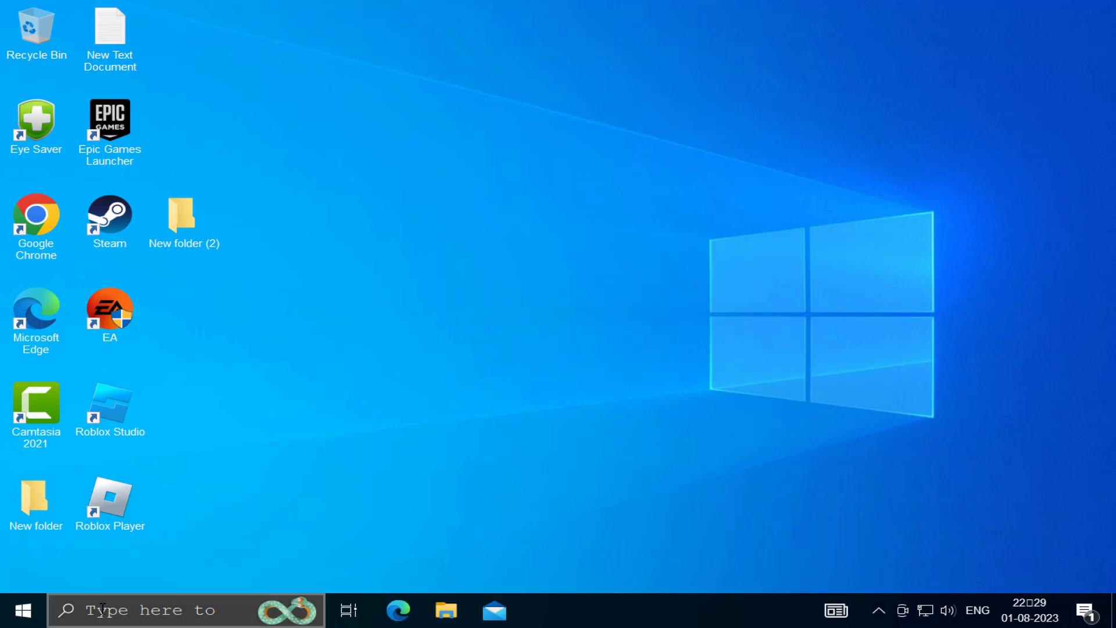
text(re)
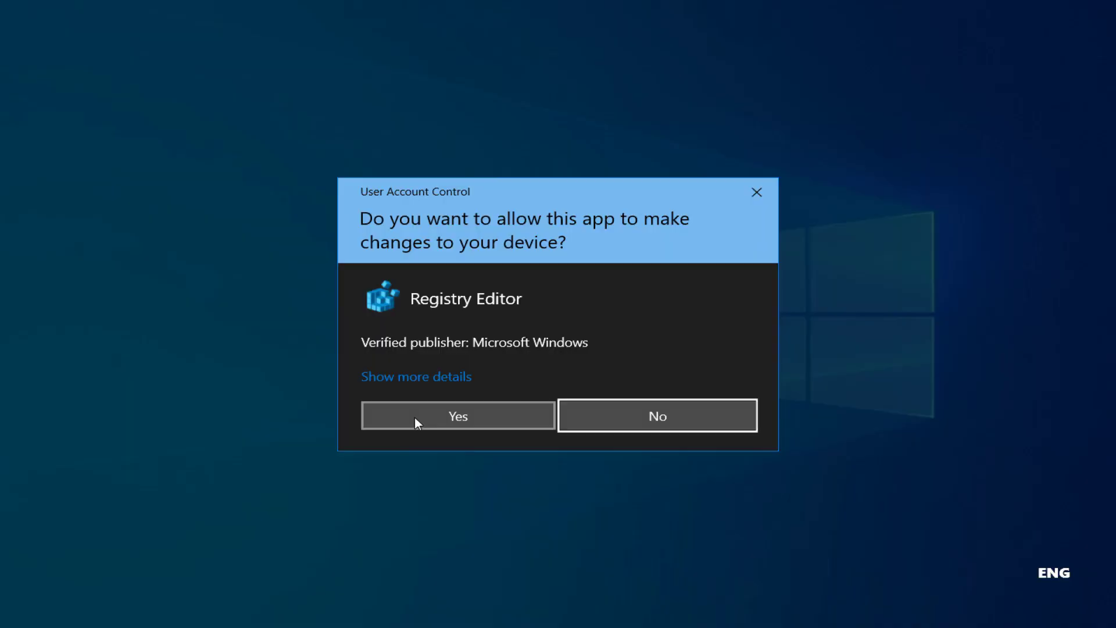
click(458, 416)
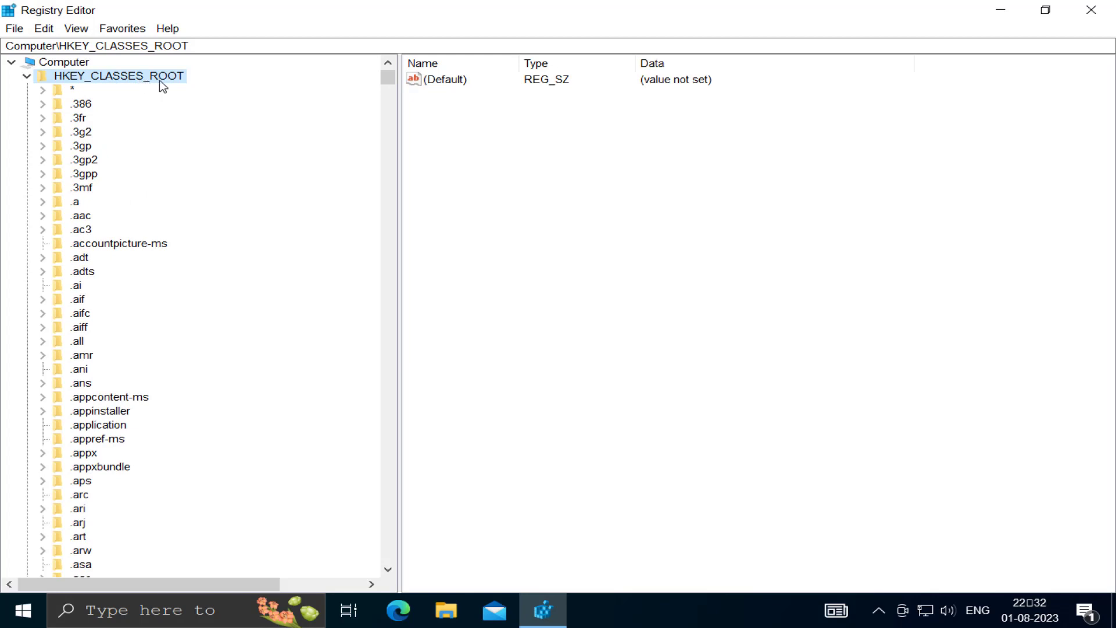
Navigate HKEY_CLASSES_ROOT down to the lnkfile key and show its values
click(81, 257)
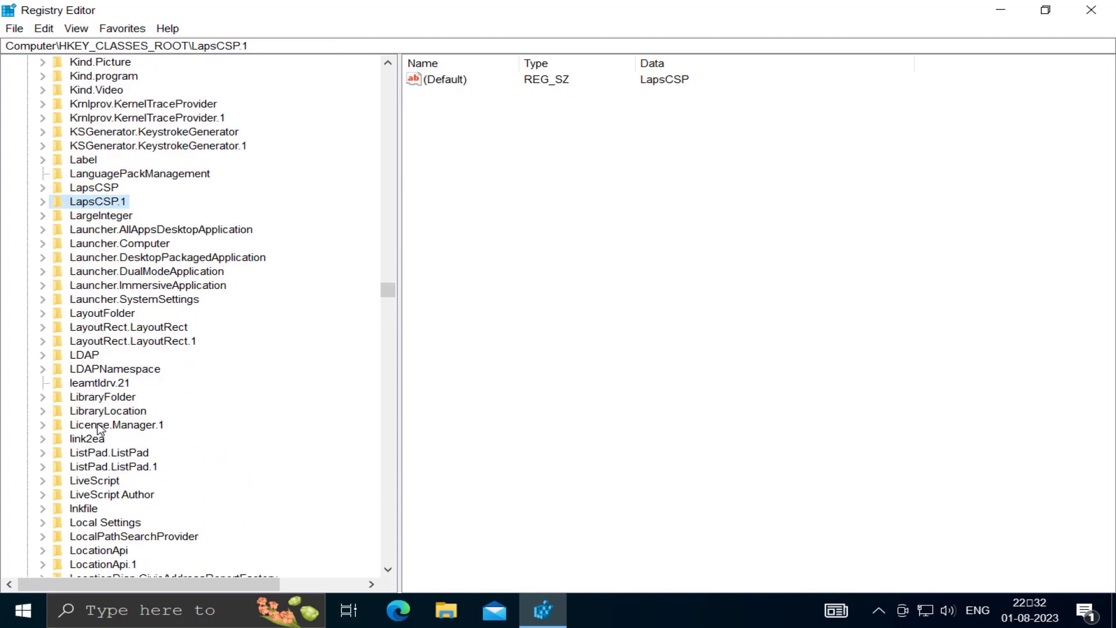
click(112, 494)
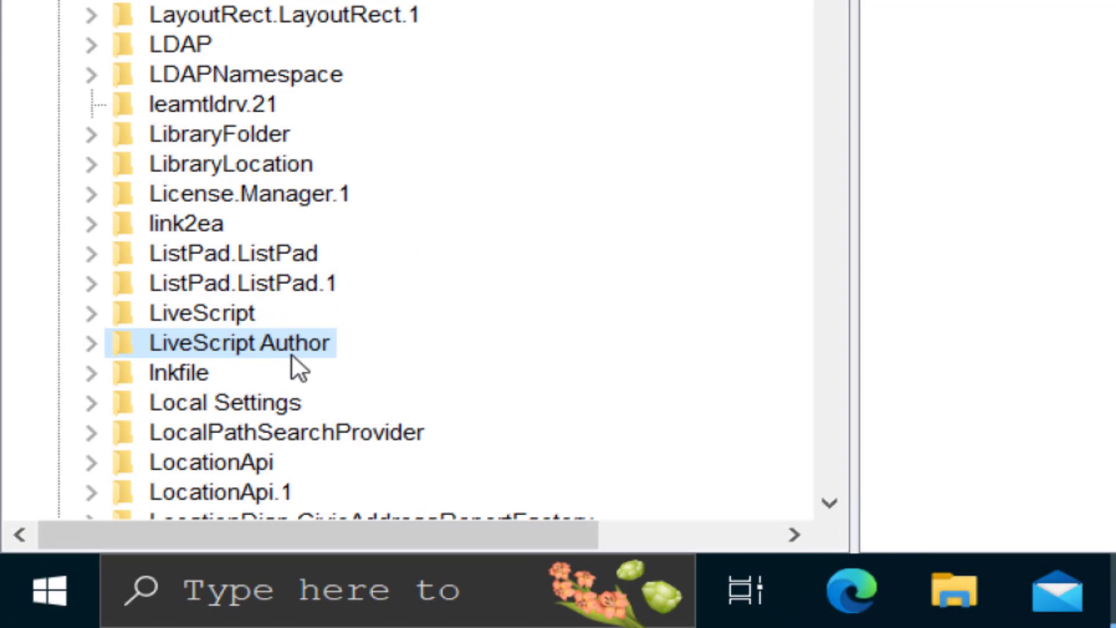
click(178, 372)
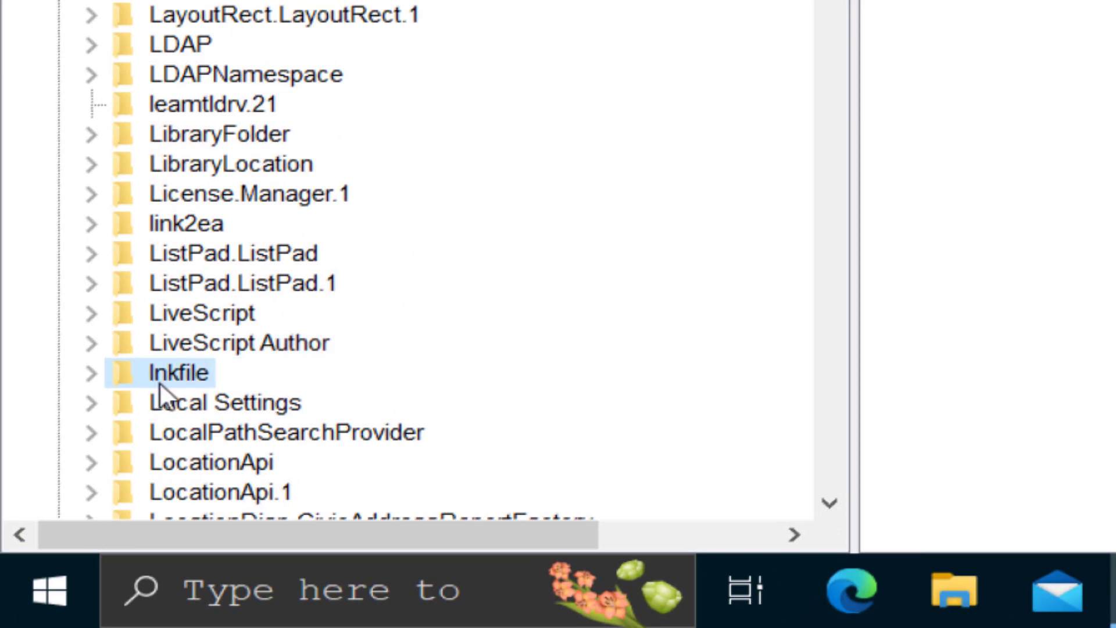
mouse_move(182, 399)
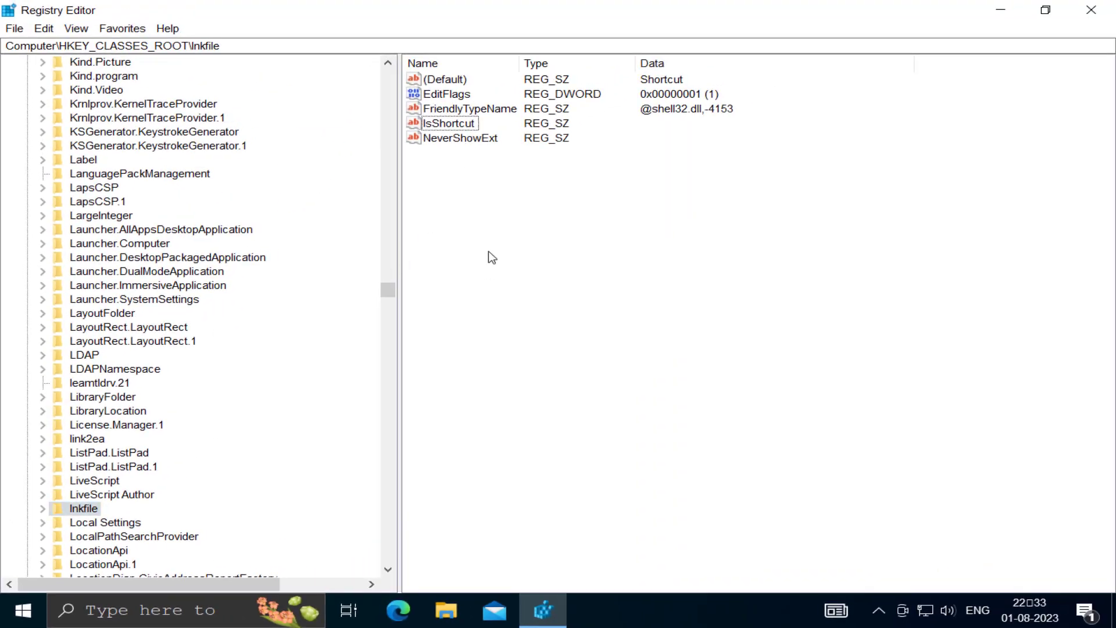
Create a new string value named isShortcut in lnkfile and close Registry Editor
right_click(487, 256)
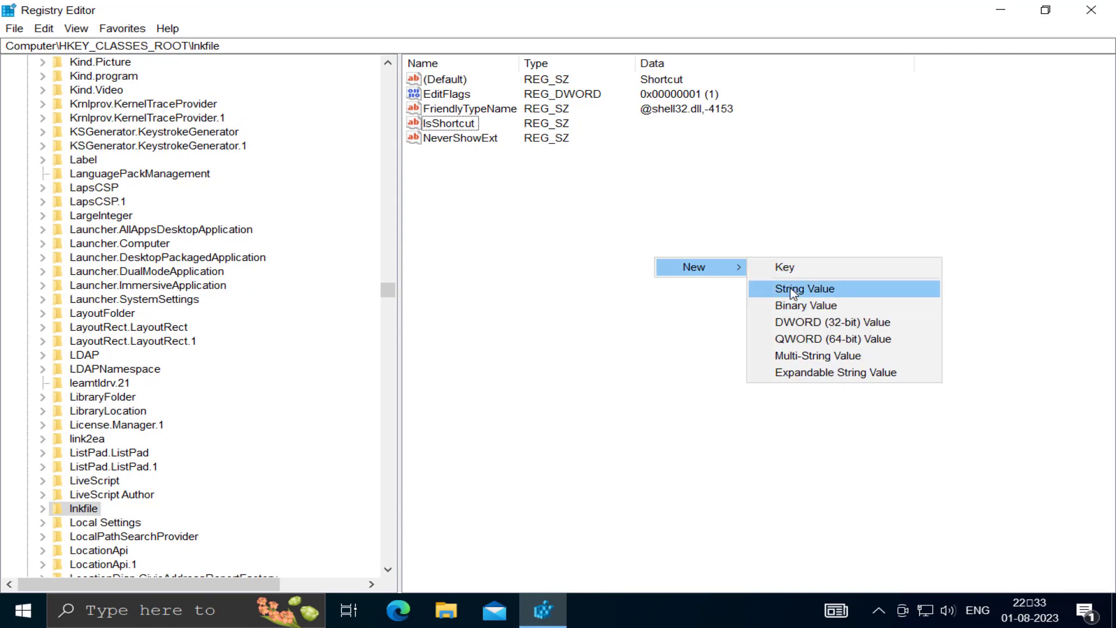
click(804, 289)
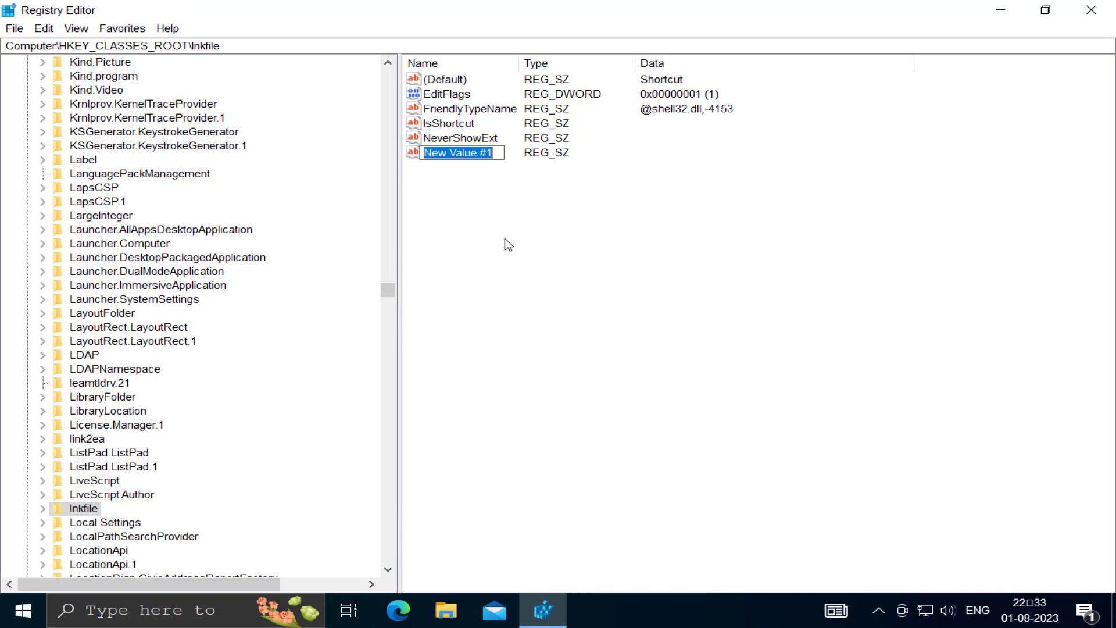
text(i)
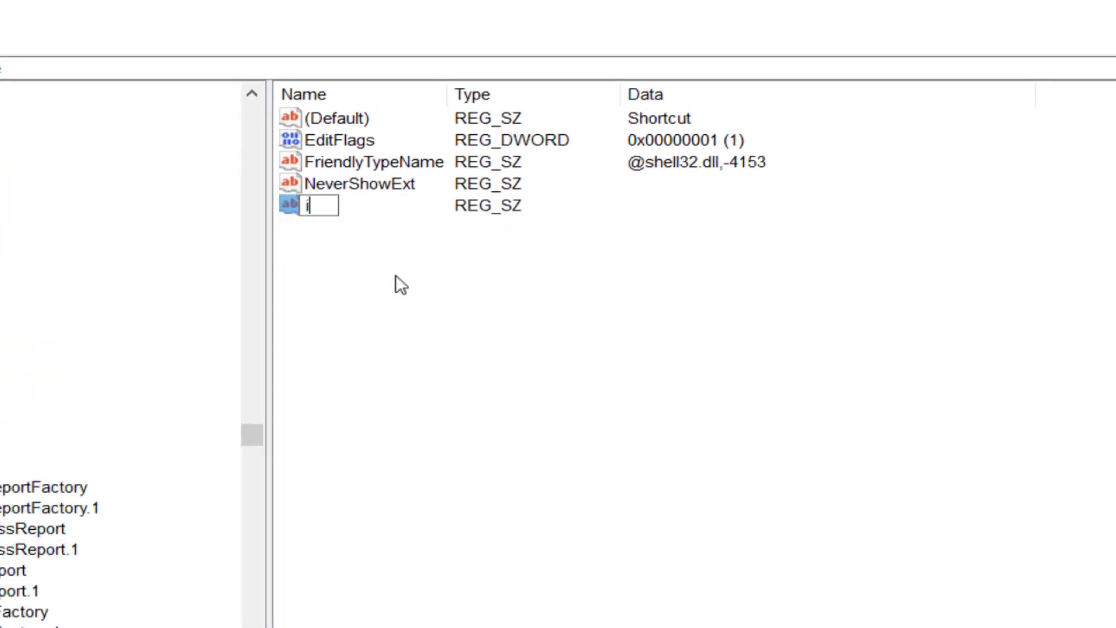
text(sS)
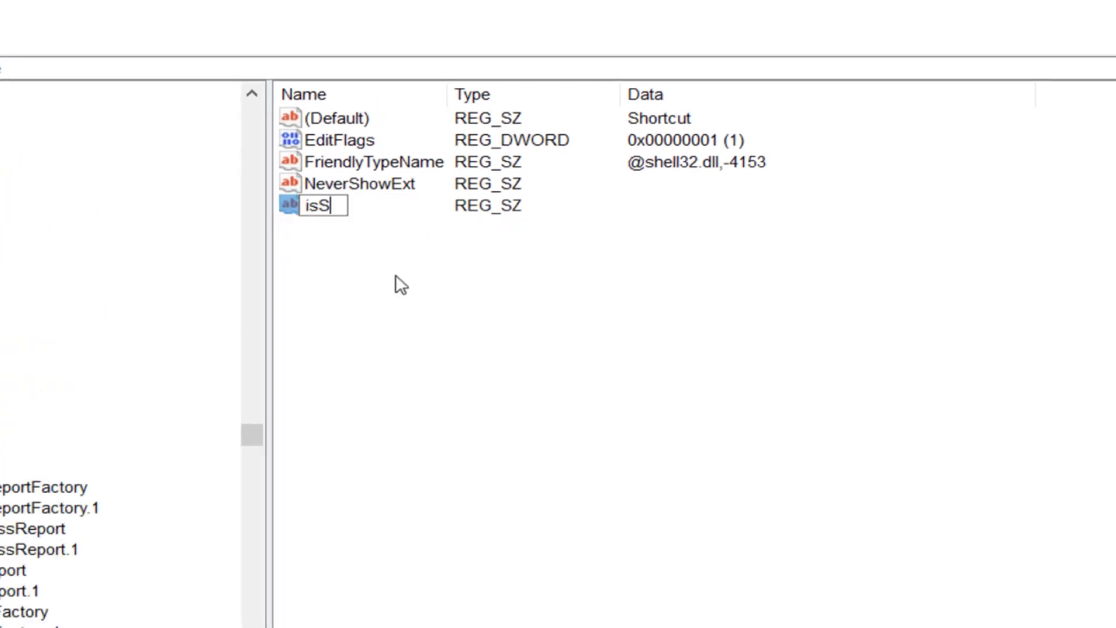
text(hor)
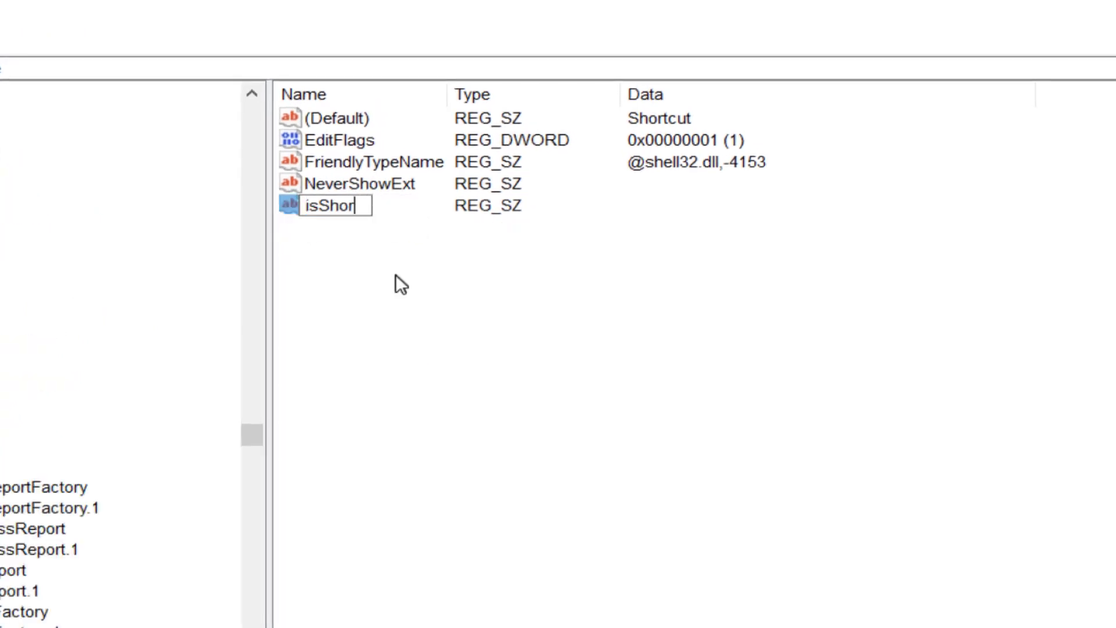
text(tcut)
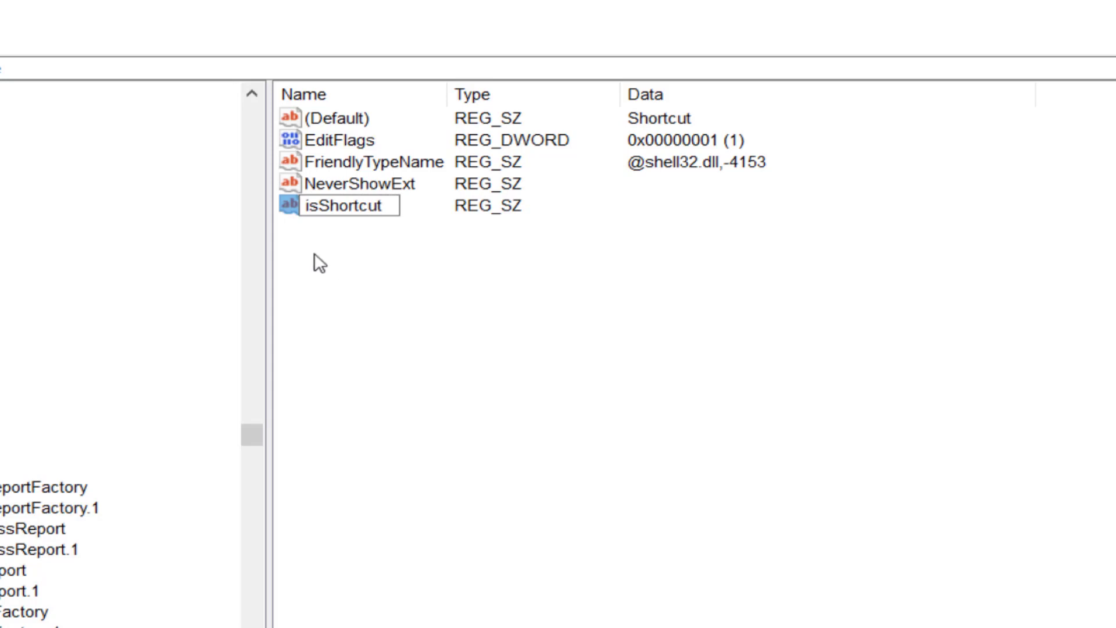
mouse_move(364, 234)
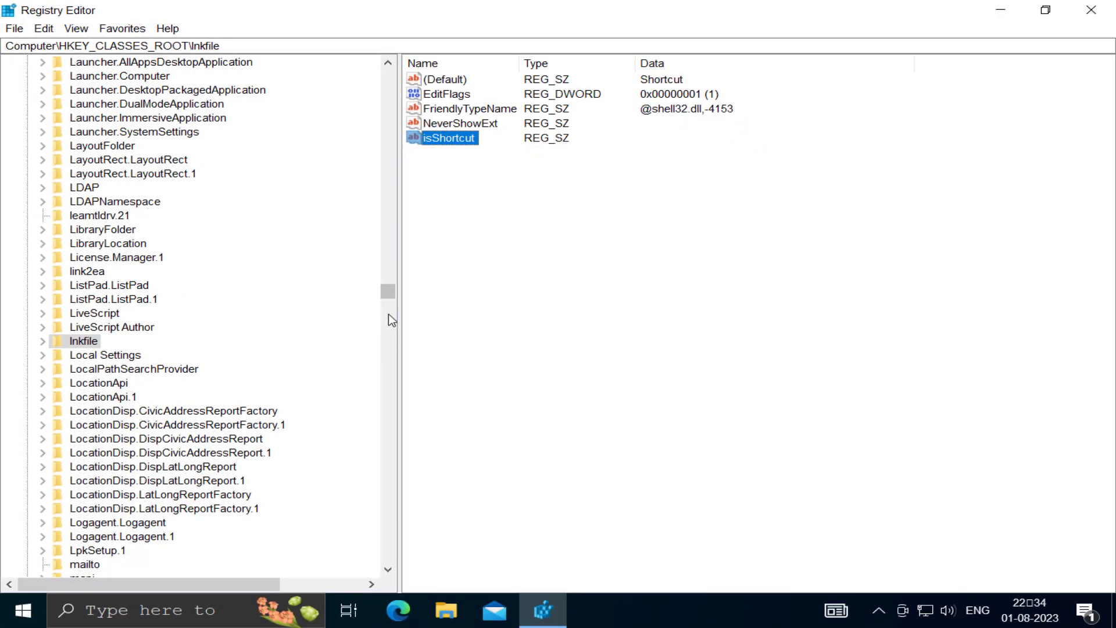
scroll(up, 3)
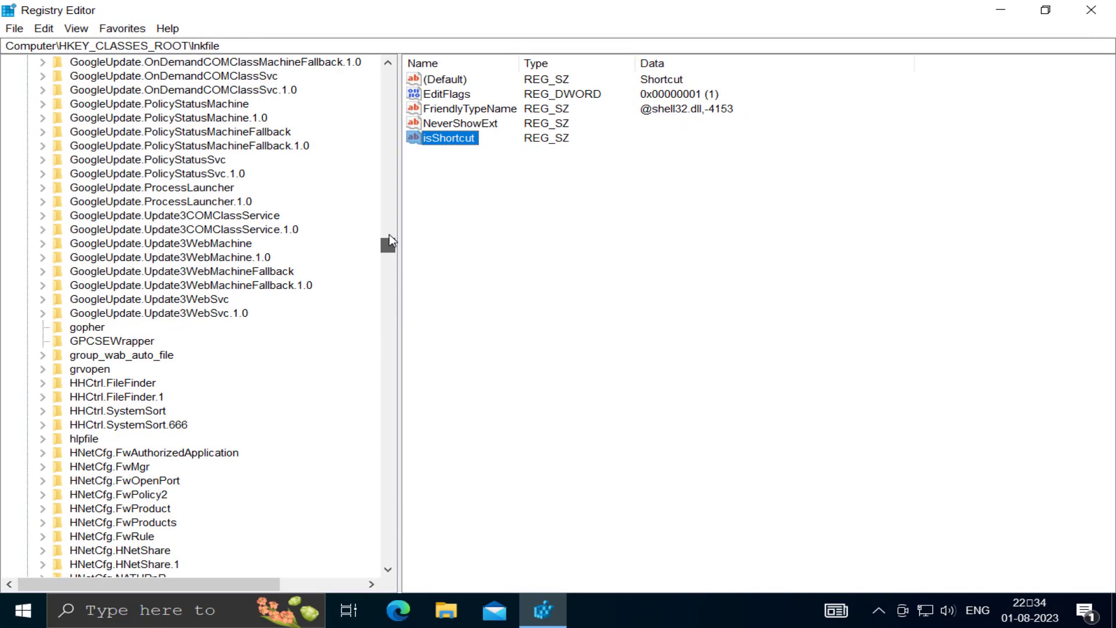
scroll(up, 3)
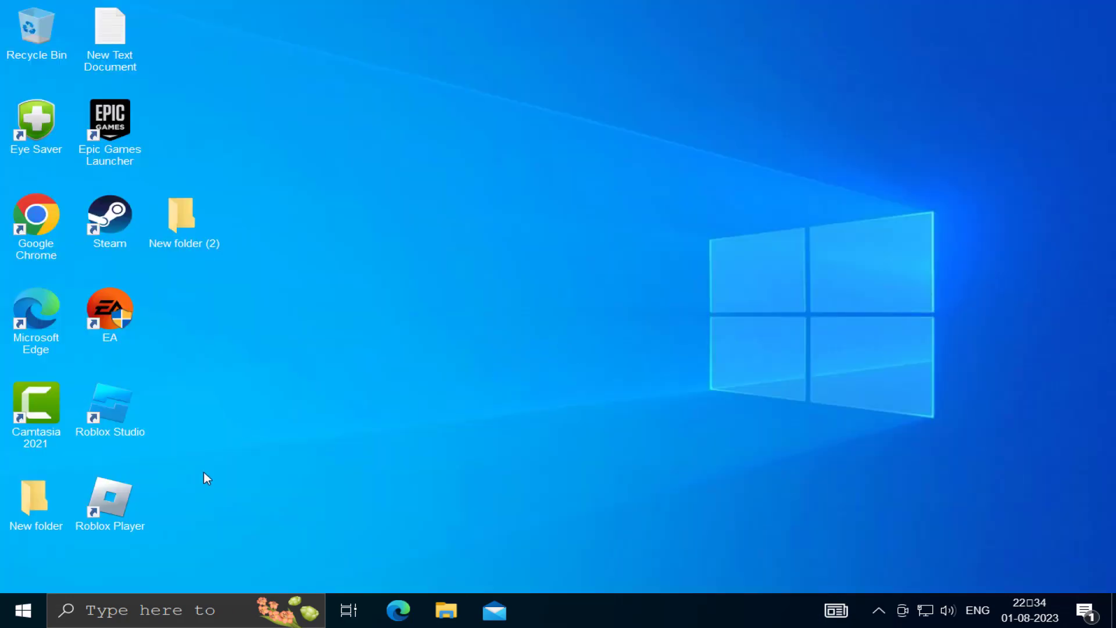
click(14, 610)
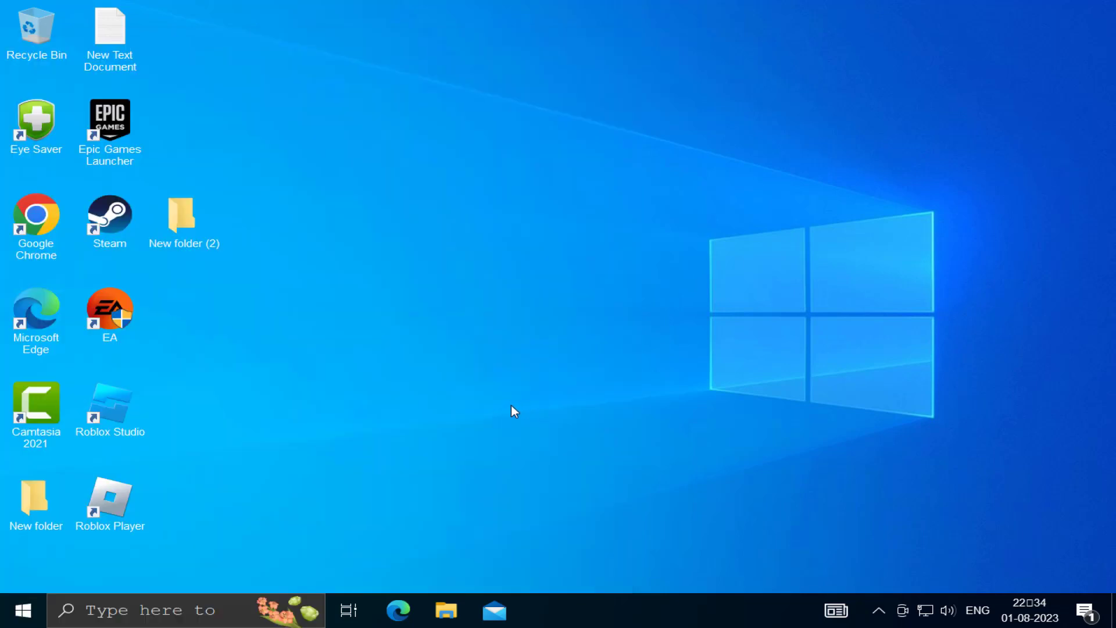
mouse_move(516, 407)
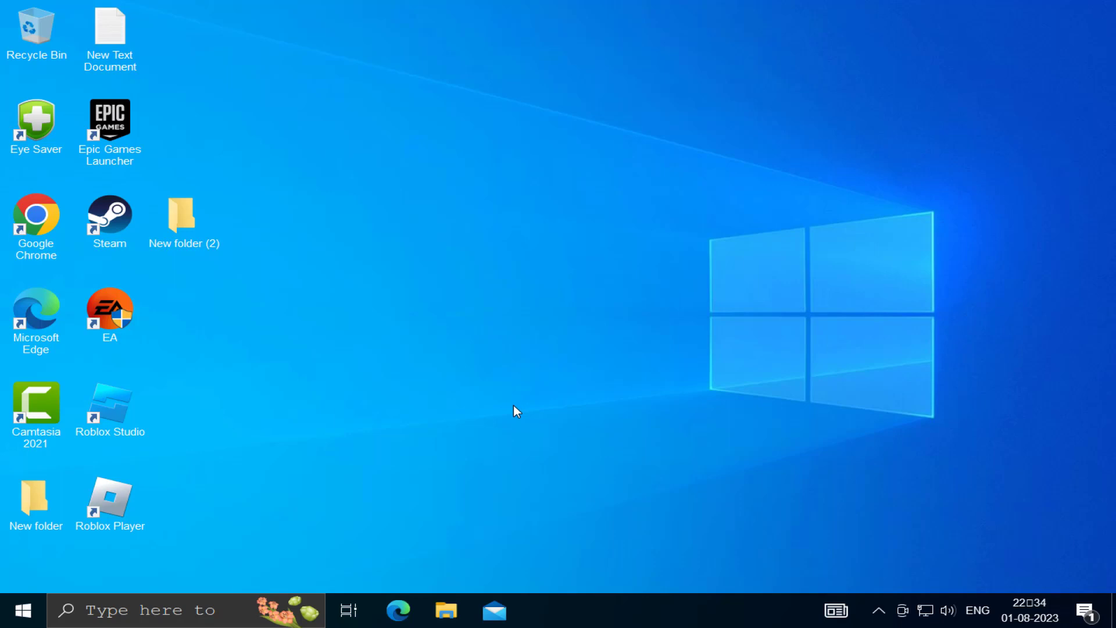
mouse_move(476, 382)
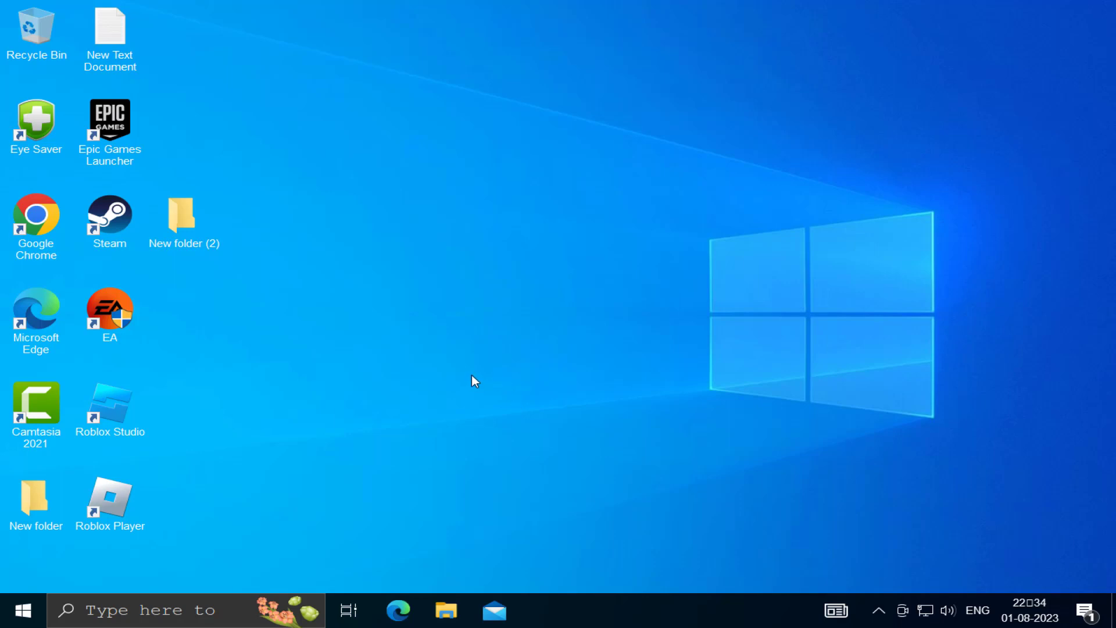
mouse_move(240, 251)
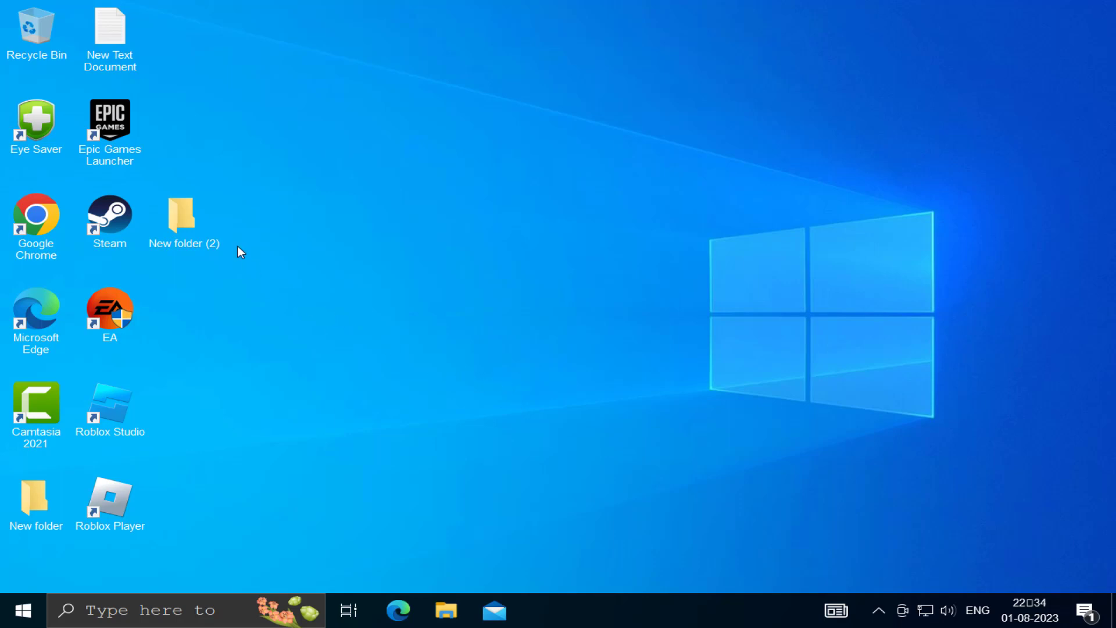
Set New folder (2) to General items, applied to all subfolders, and confirm its properties
right_click(182, 217)
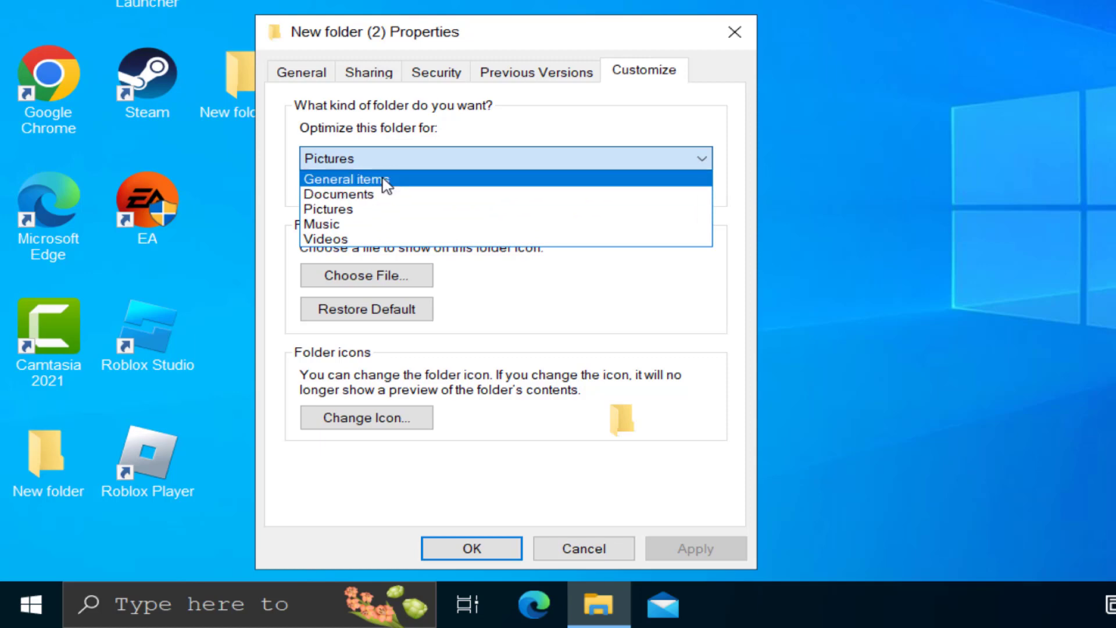
click(341, 179)
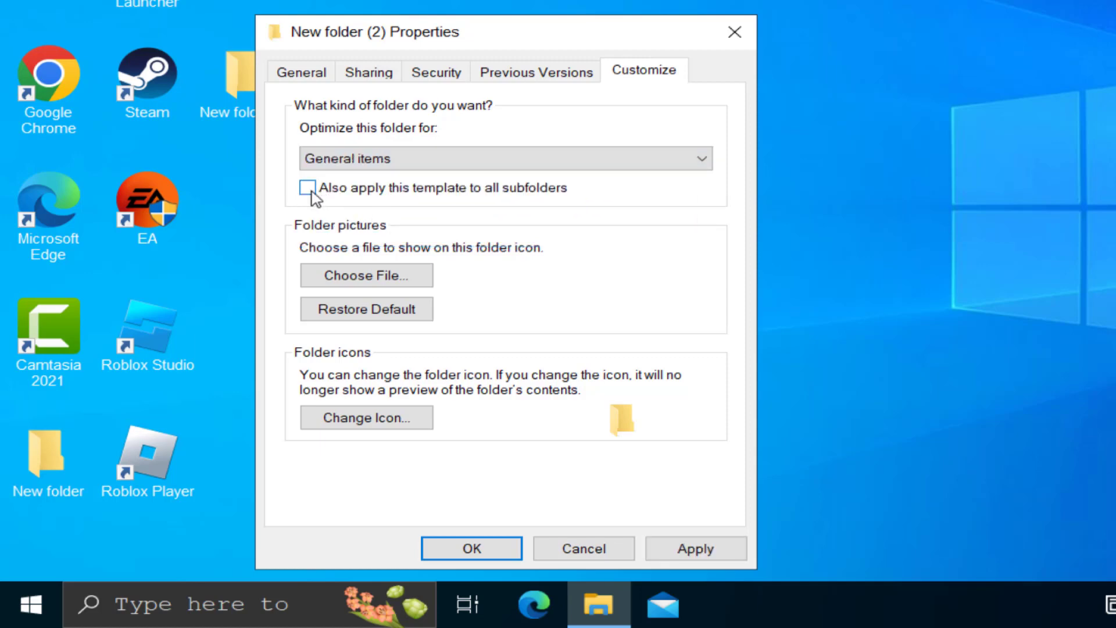
click(307, 187)
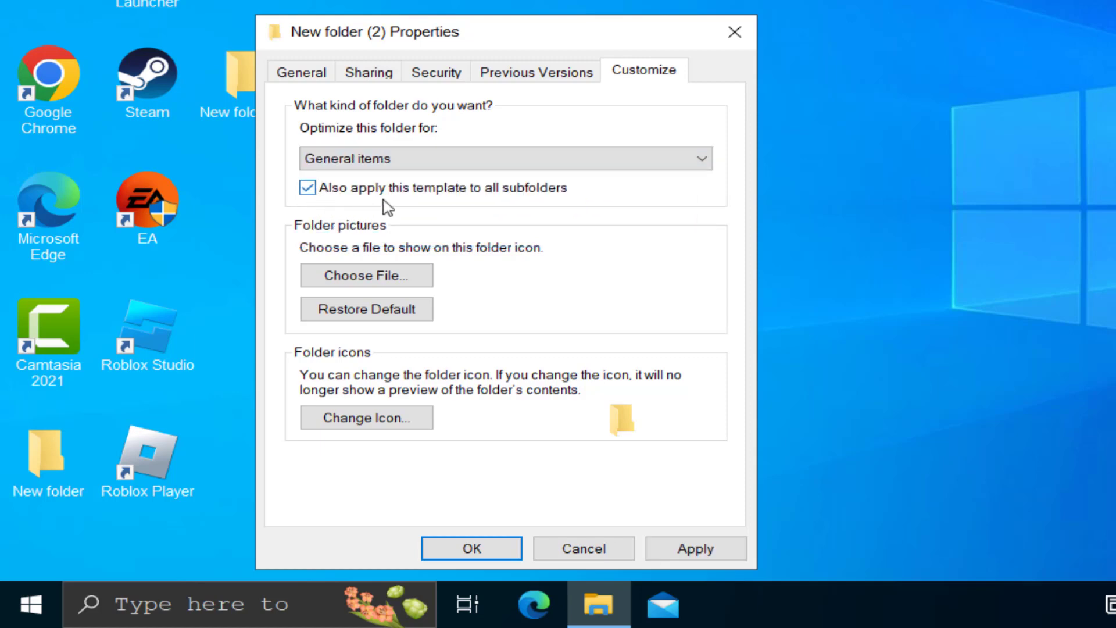
mouse_move(515, 208)
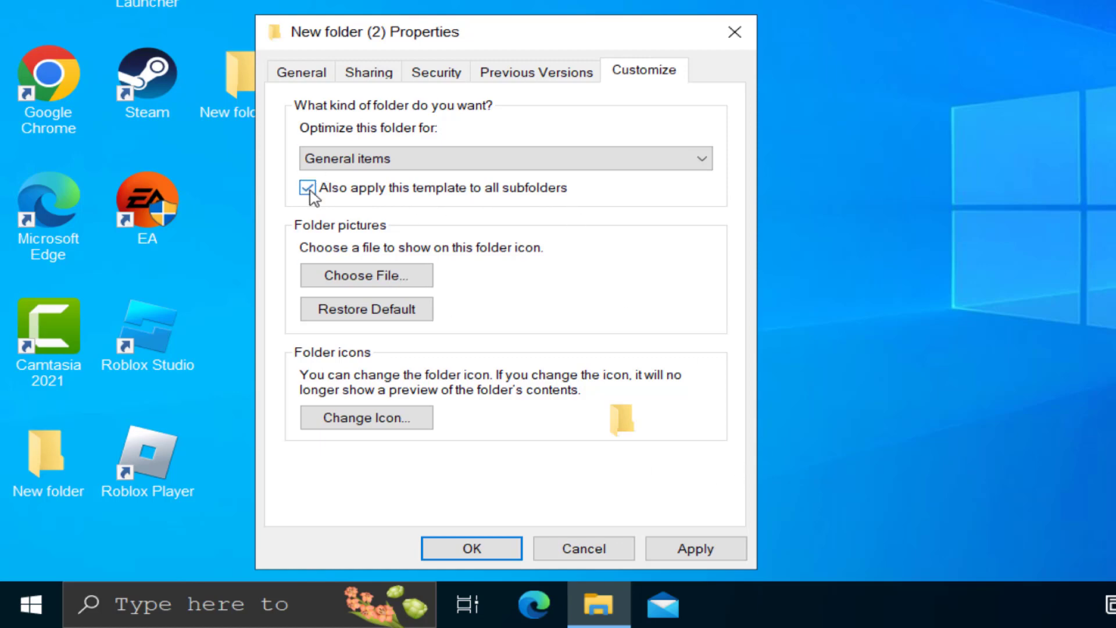
click(471, 548)
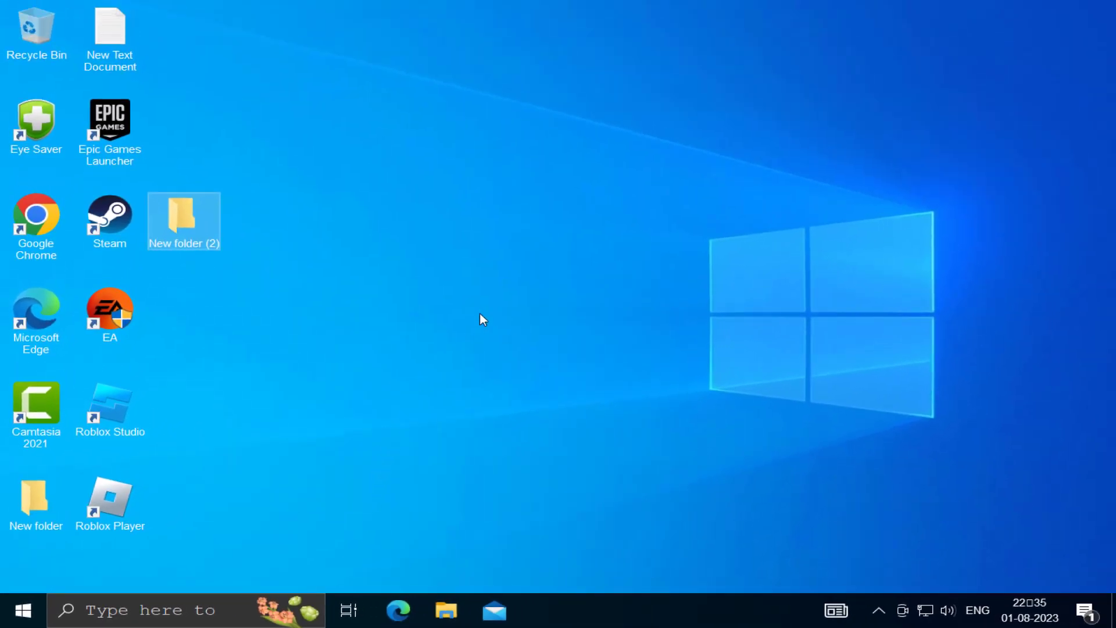
click(480, 318)
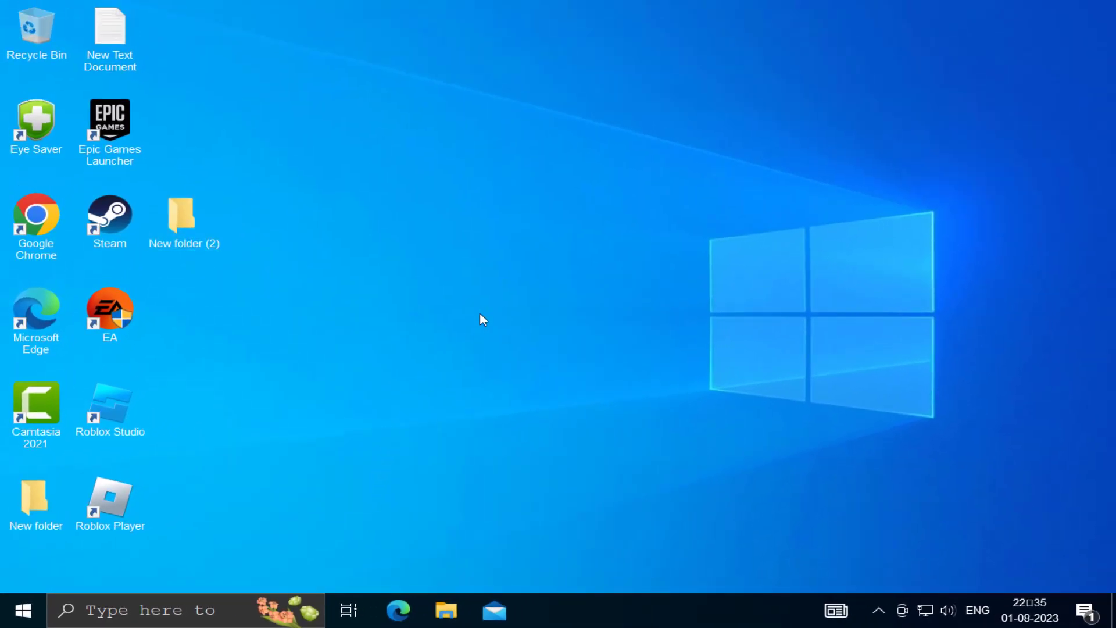